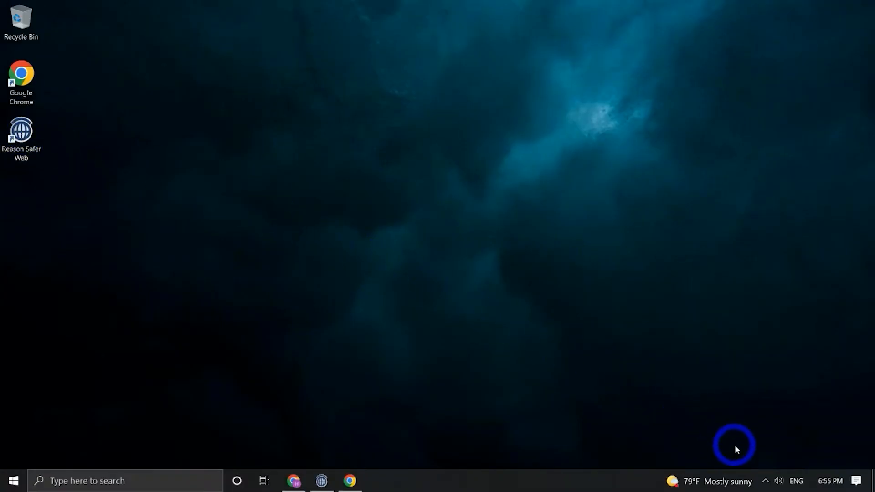
- Expand the hidden notification-area icons to reveal the Reason Safer Web tray icon
click(765, 480)
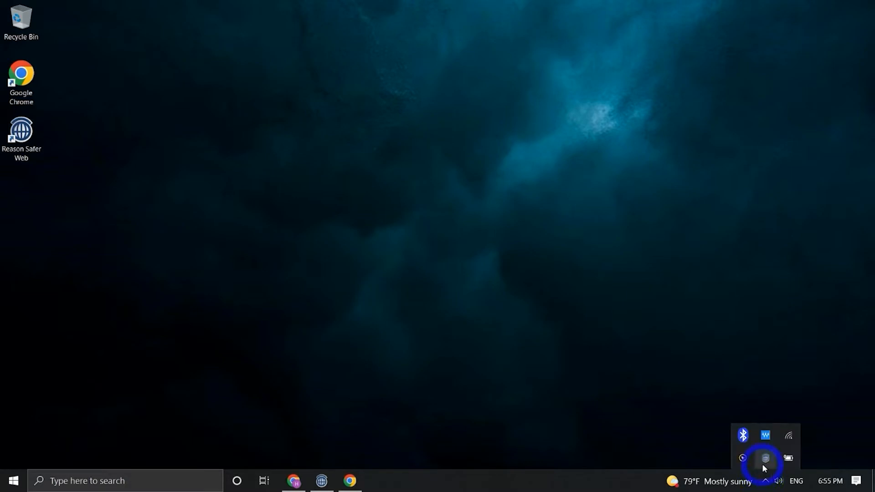
mouse_move(765, 435)
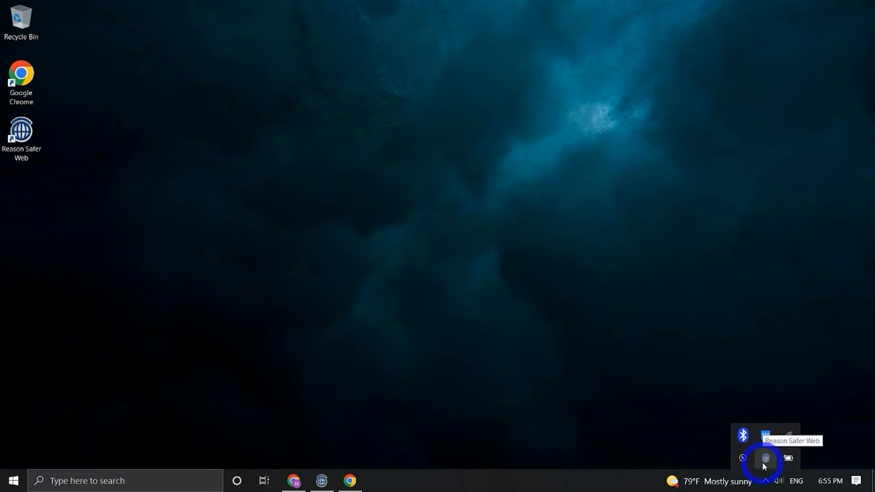
mouse_move(674, 457)
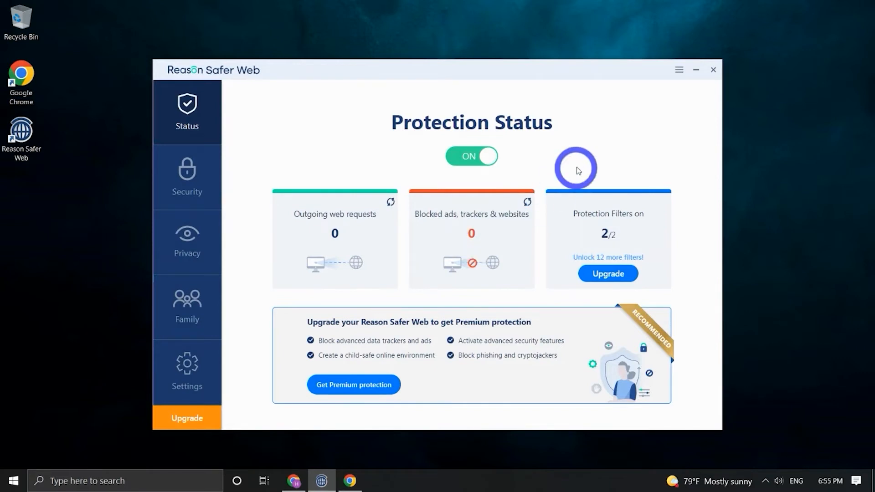
- Choose Sign In from the app's hamburger menu to open the account sign-in dialog
click(679, 70)
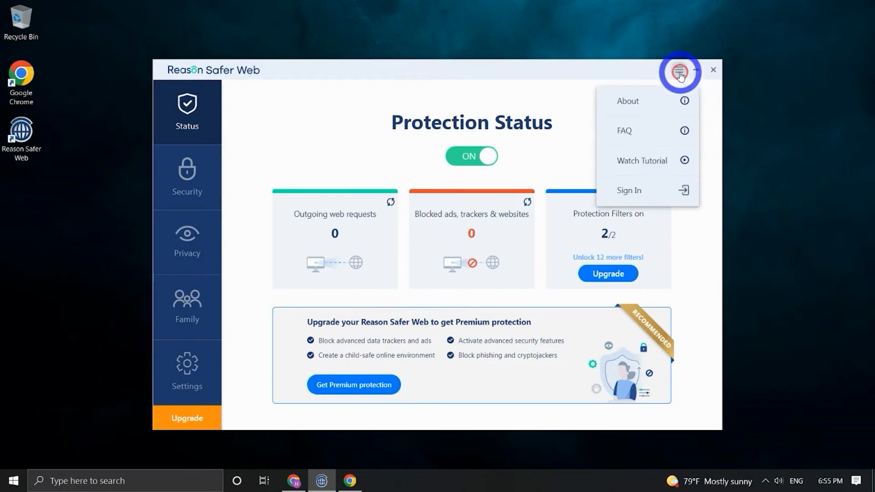
mouse_move(640, 196)
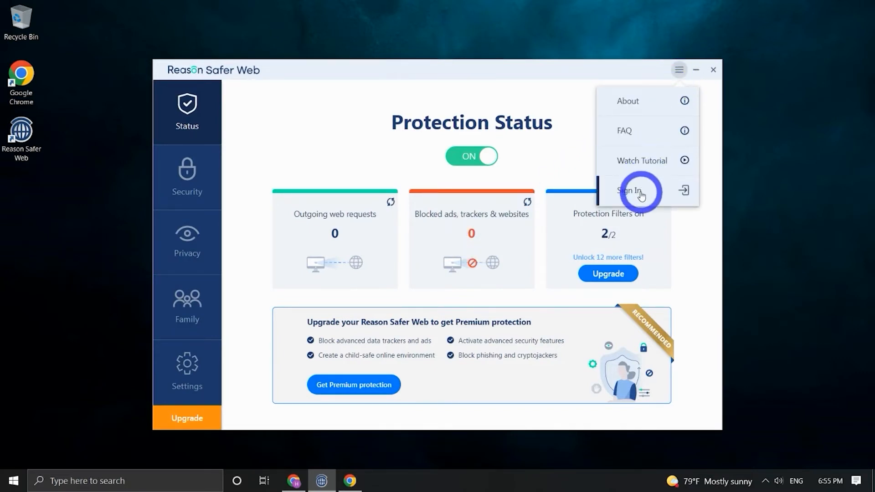
click(634, 190)
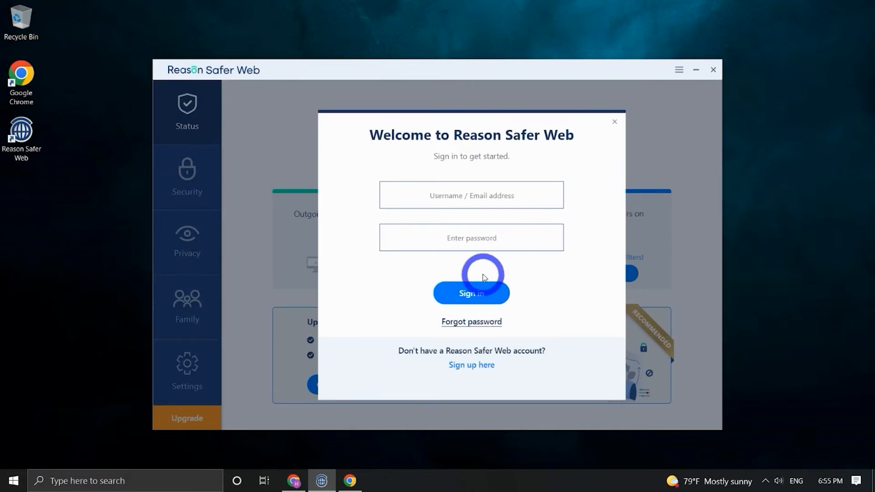
click(470, 323)
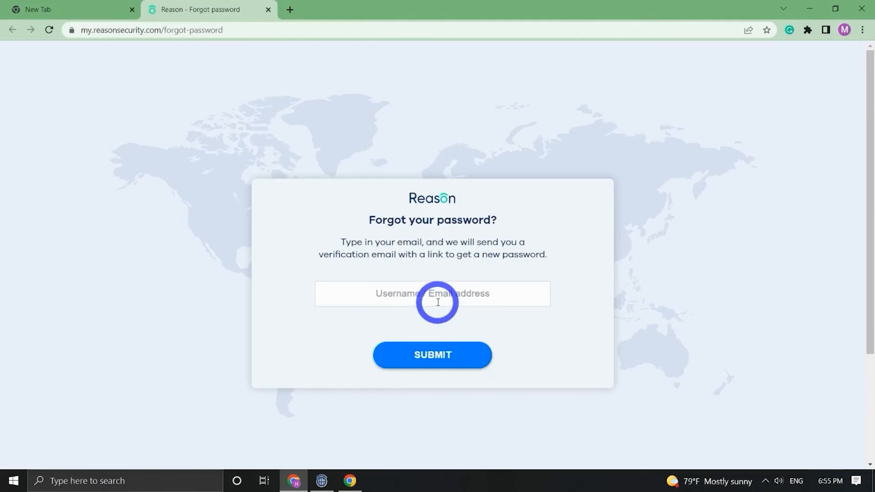
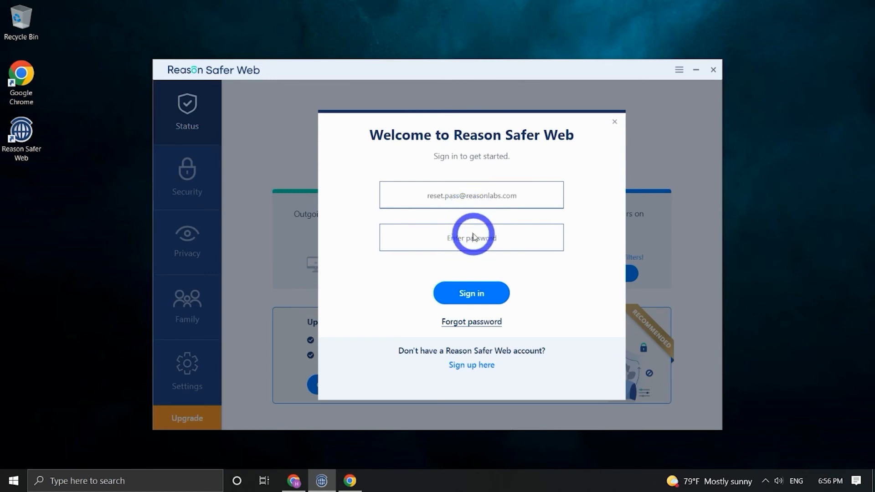
- Sign in with the new password, showing 7/14 filters active on Protection Status
text(password)
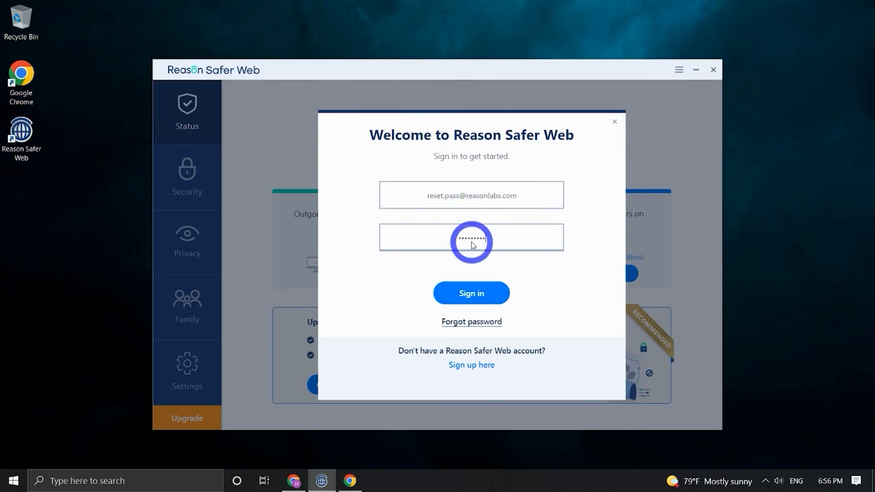
click(470, 293)
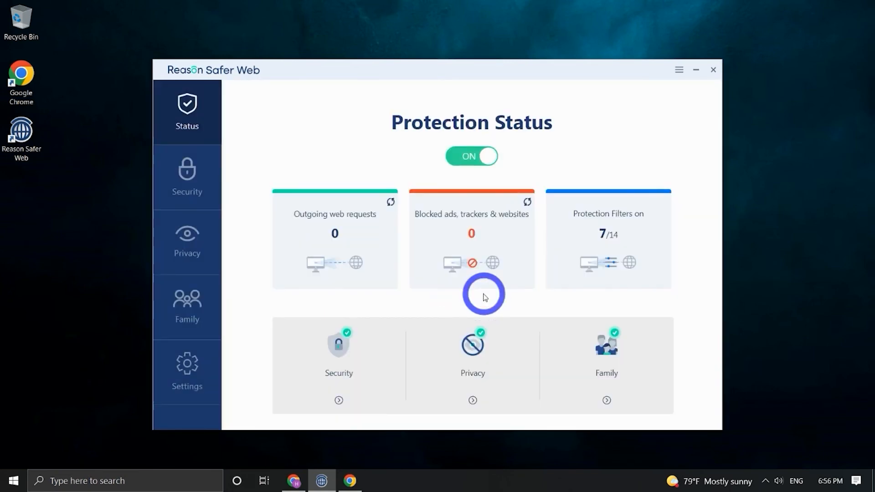